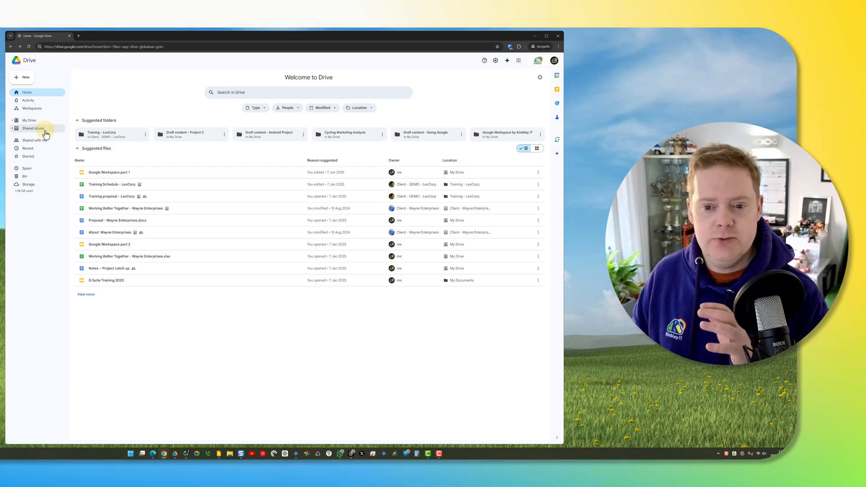
# Hide the Client - Wayne Enterprises drive from the Shared drives list, leaving five drives.
pyautogui.click(32, 128)
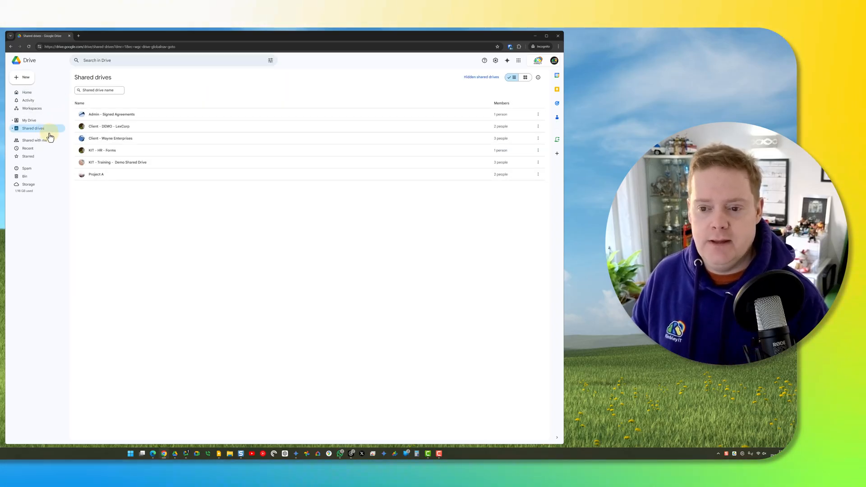
pyautogui.rightClick(110, 138)
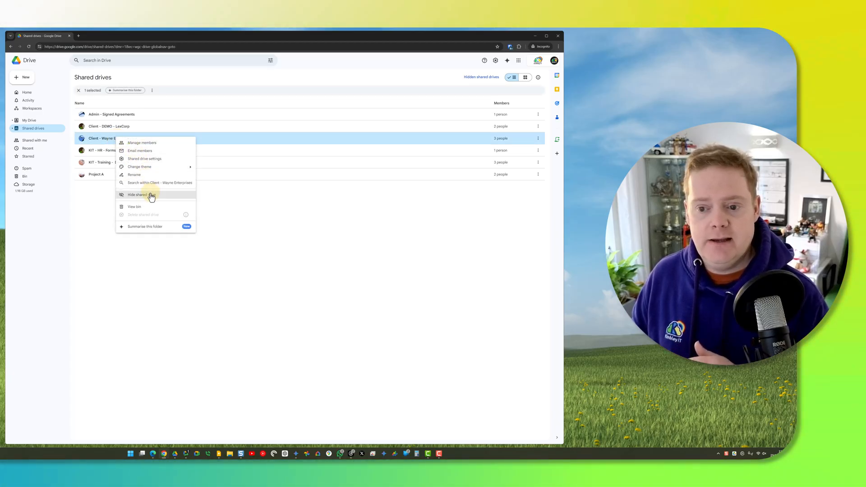
pyautogui.click(138, 194)
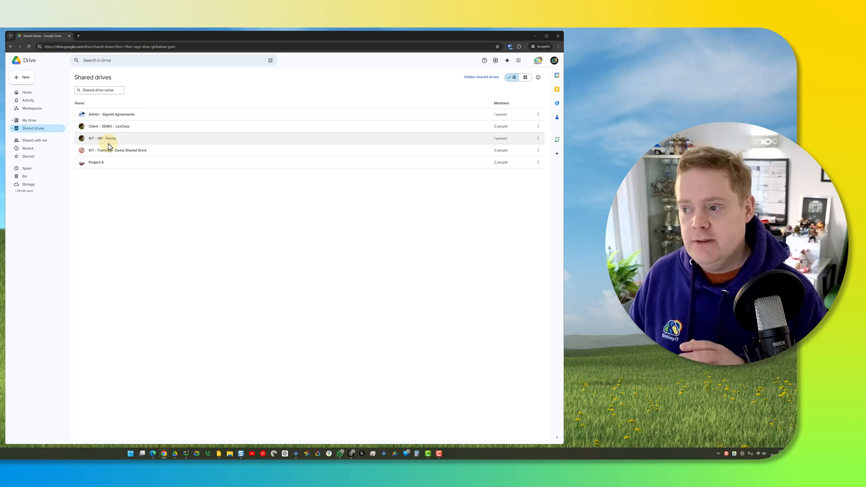
pyautogui.rightClick(108, 126)
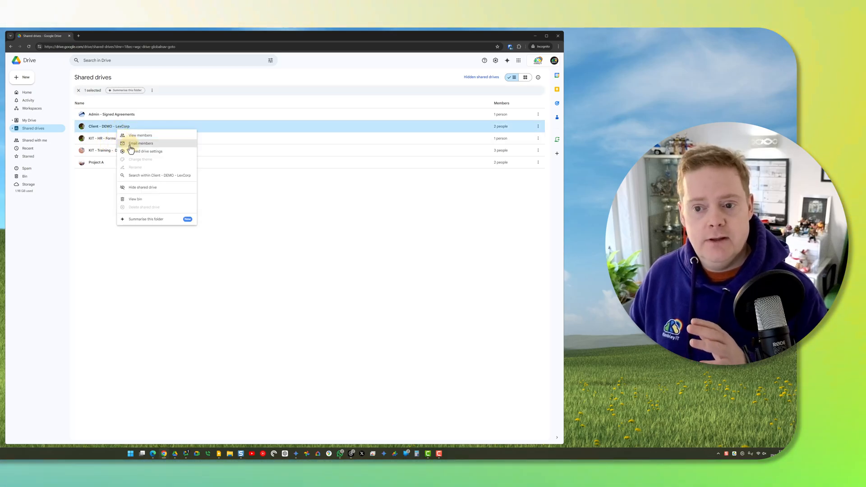
pyautogui.click(141, 143)
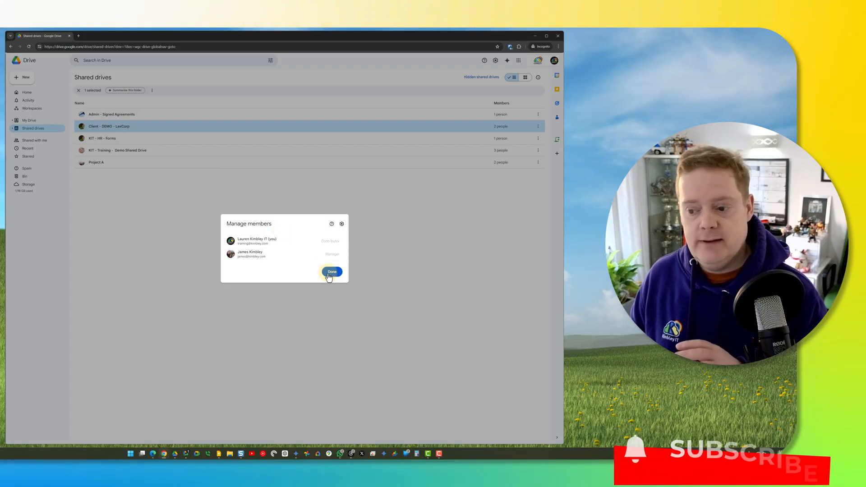
pyautogui.click(331, 272)
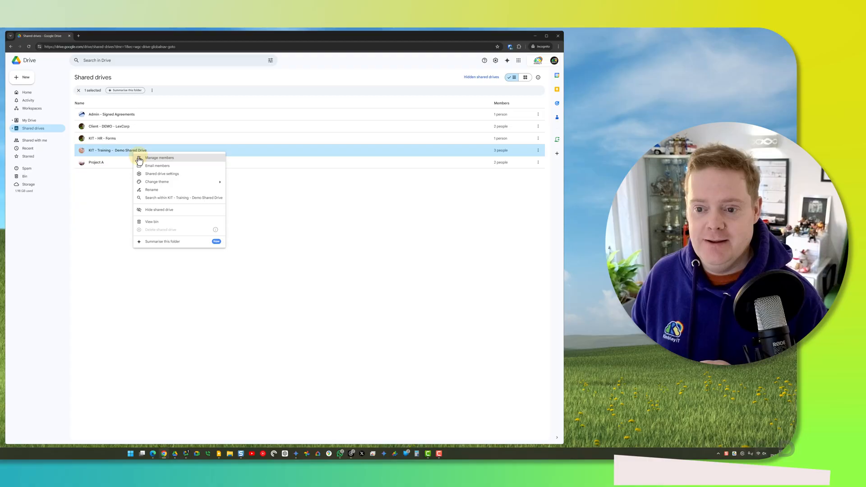
pyautogui.click(159, 158)
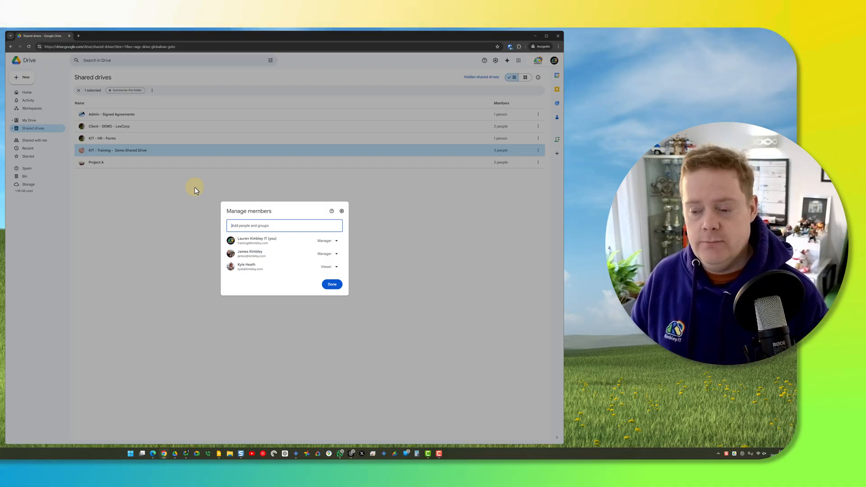
pyautogui.moveTo(324, 256)
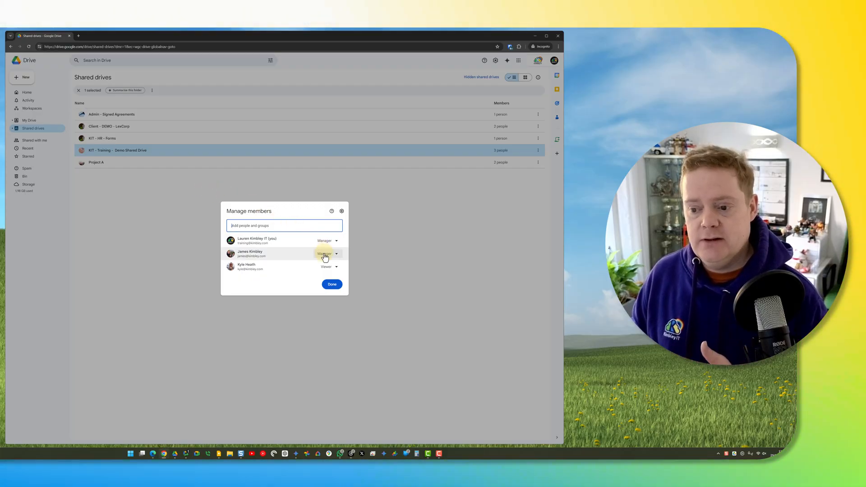
pyautogui.click(326, 254)
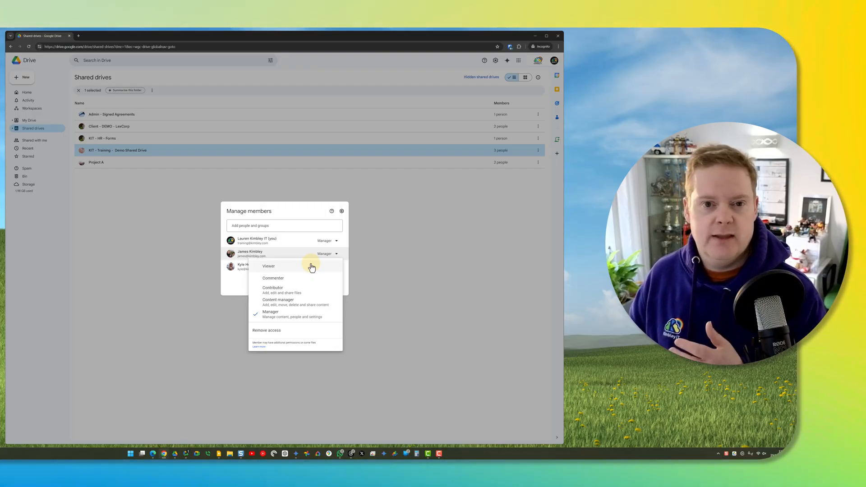
pyautogui.click(268, 266)
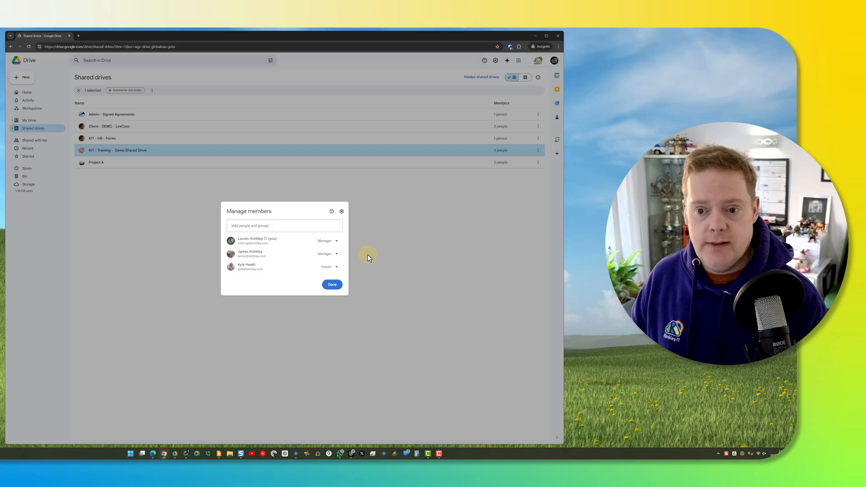
pyautogui.click(332, 284)
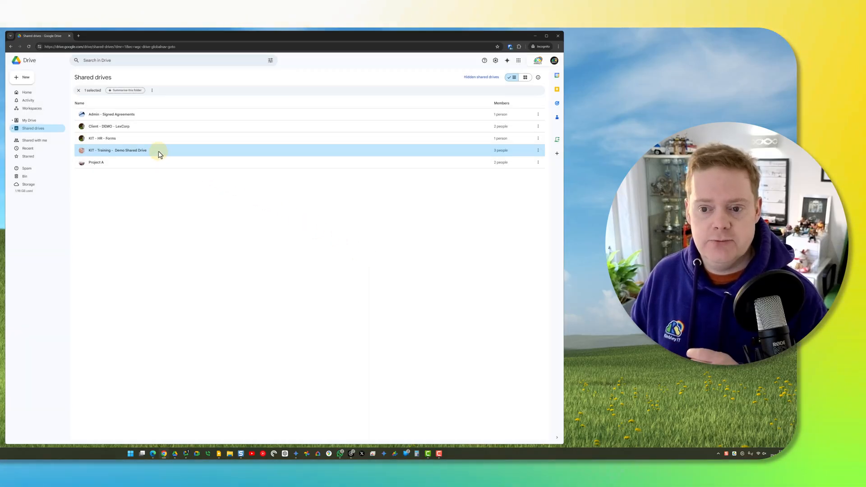
pyautogui.rightClick(159, 153)
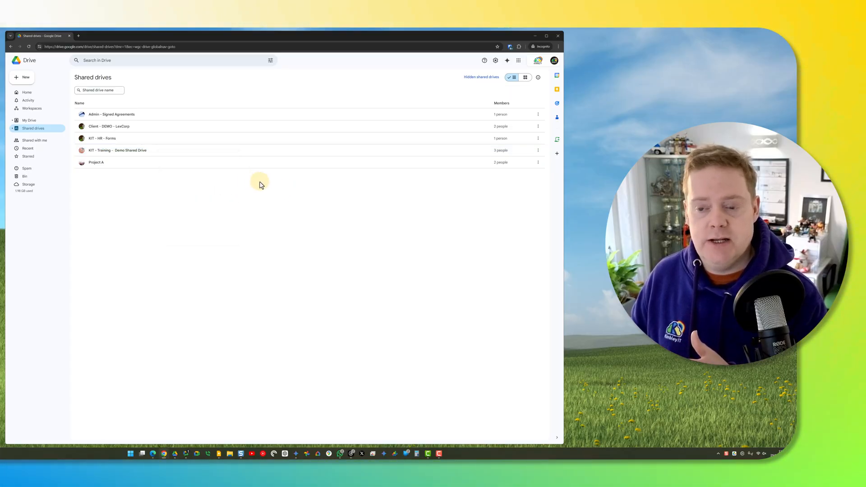
pyautogui.moveTo(448, 116)
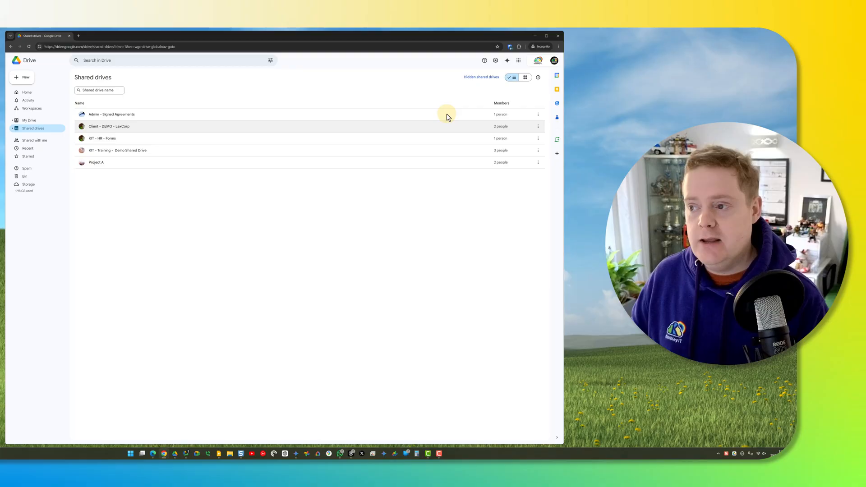
# Unhide Client - Wayne Enterprises from the hidden shared drives list, leaving only Project B hidden.
pyautogui.click(480, 77)
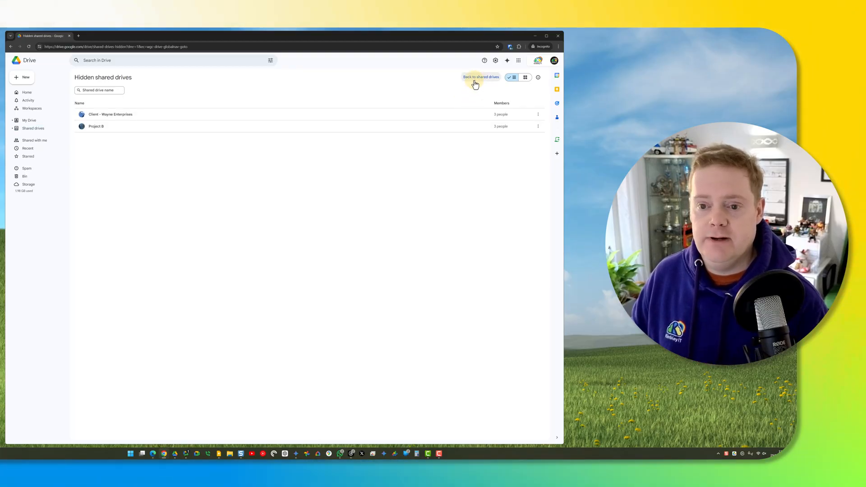
pyautogui.moveTo(260, 108)
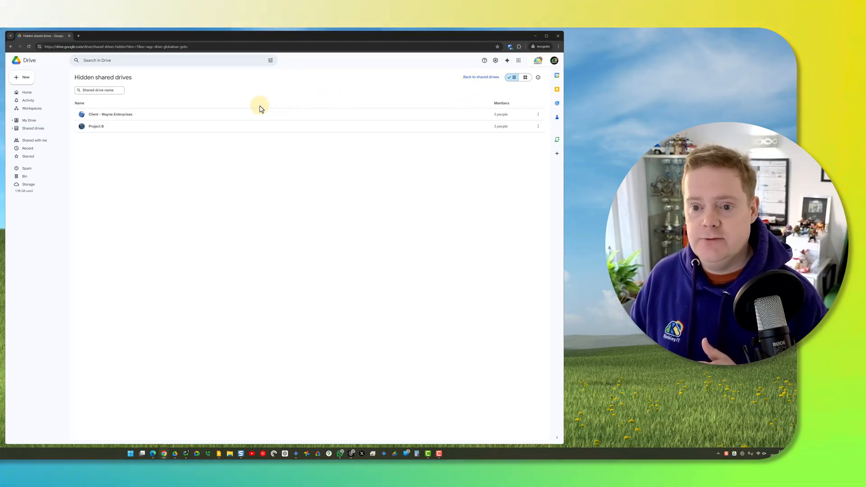
pyautogui.rightClick(110, 114)
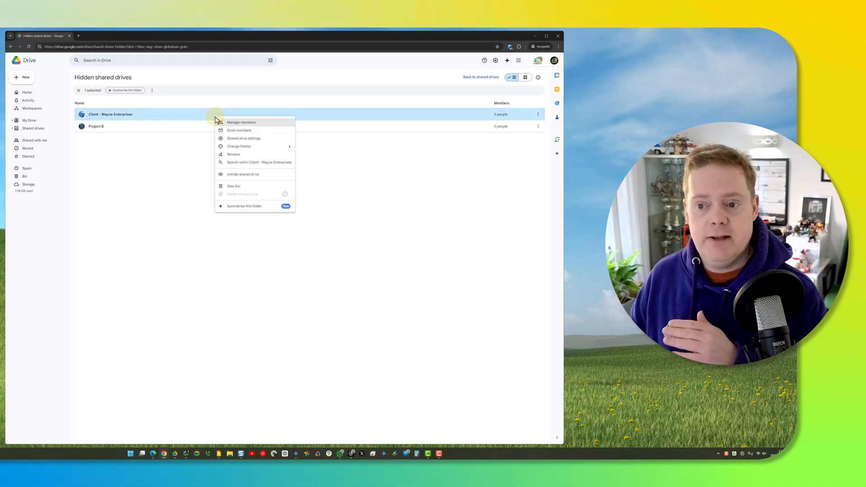
pyautogui.click(243, 175)
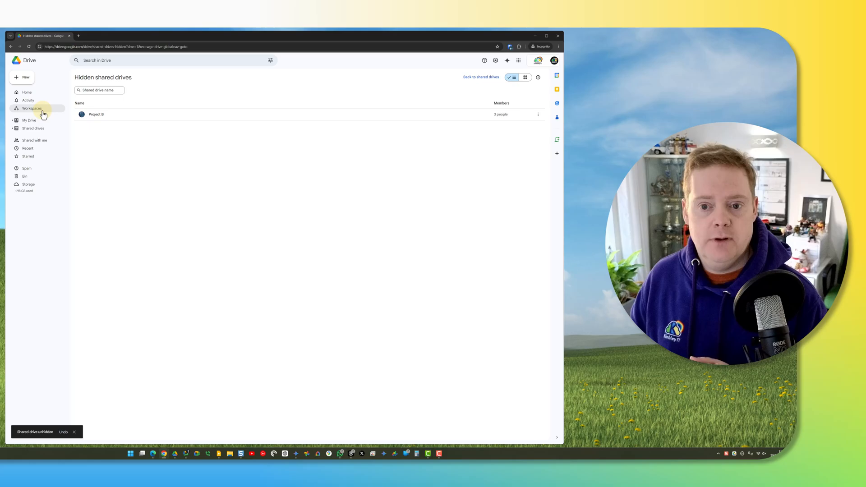
# Go back to Shared drives, now showing six drives including Client - Wayne Enterprises.
pyautogui.click(33, 128)
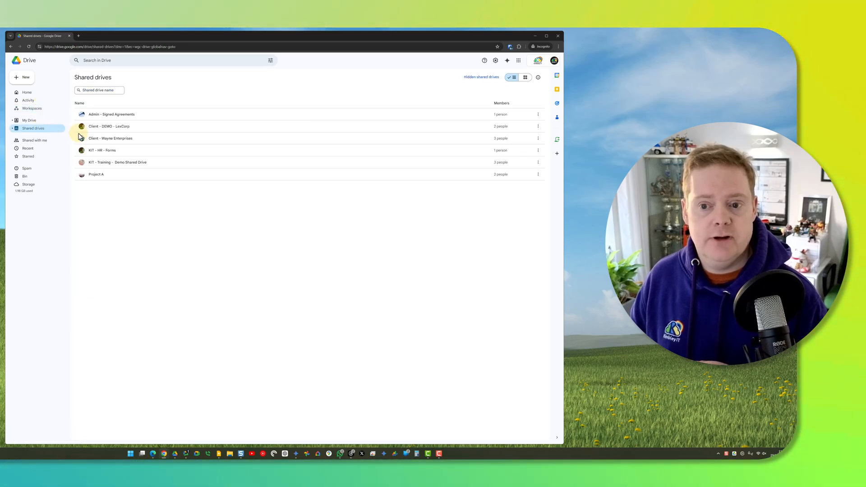
pyautogui.moveTo(110, 138)
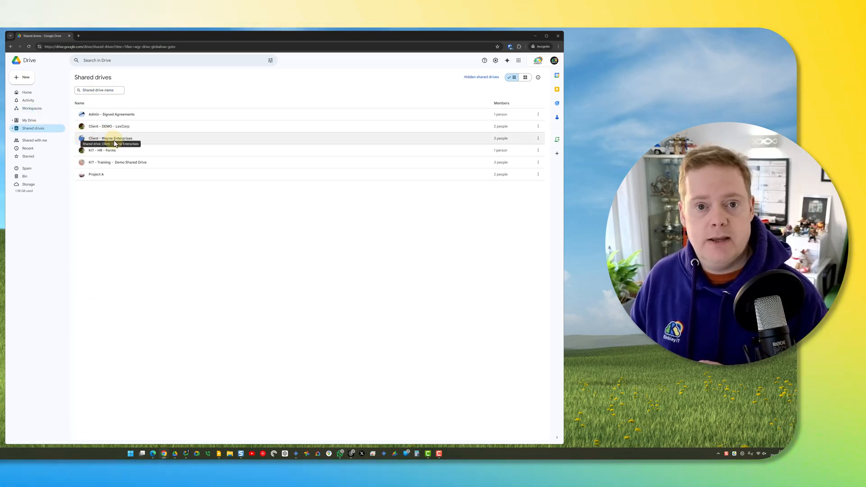
pyautogui.moveTo(146, 202)
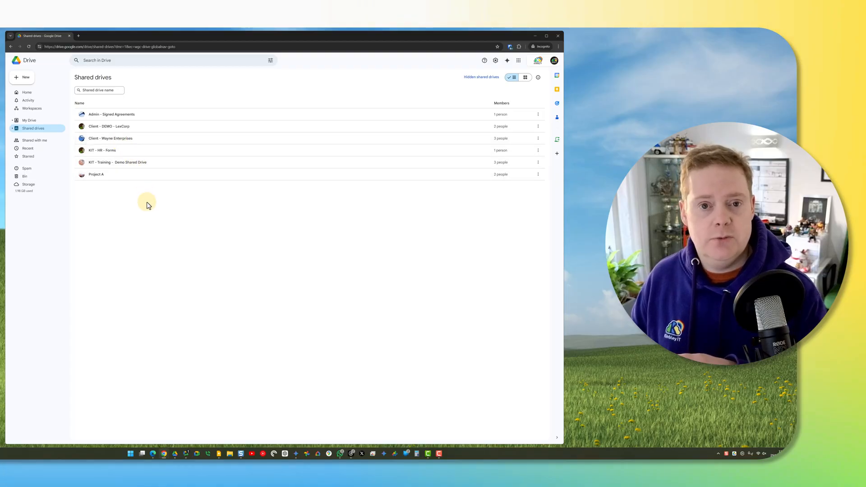